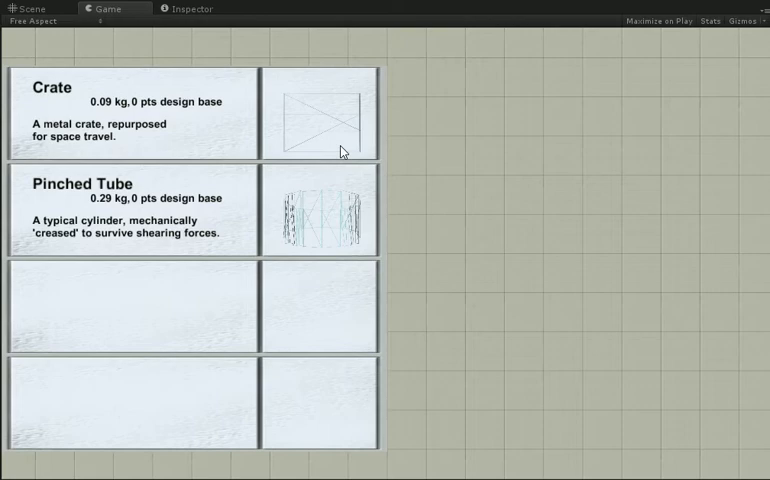
pyautogui.moveTo(88, 128)
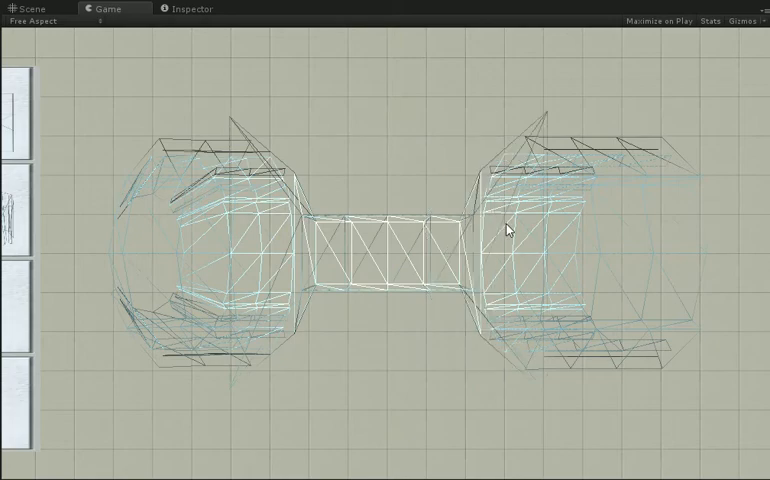
pyautogui.moveTo(408, 8)
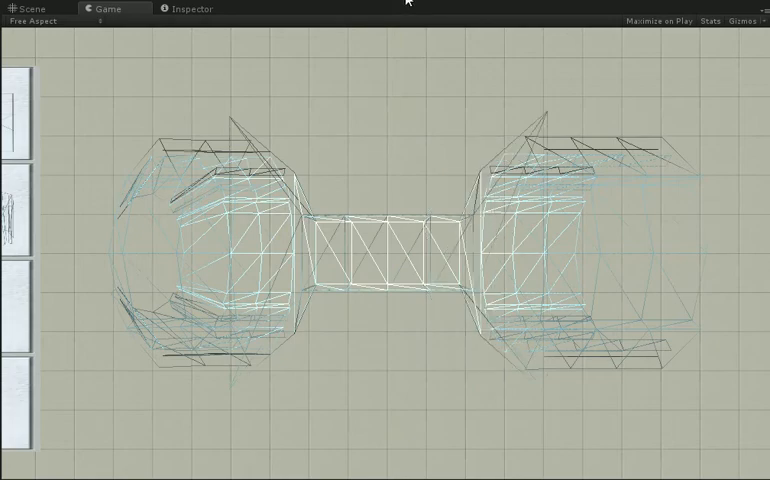